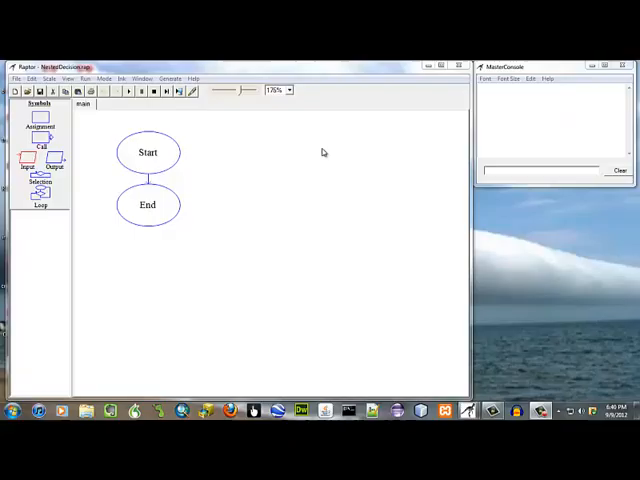
mouse_move(402, 118)
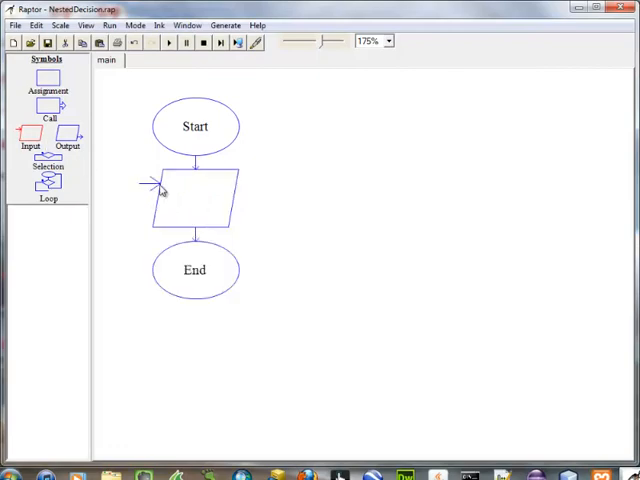
Set the first input to prompt "Enter your annual salary." and store it in salary.
double_click(190, 195)
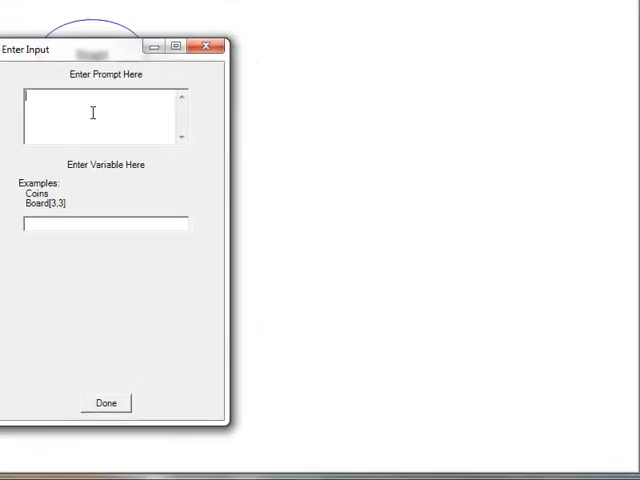
type("\"E")
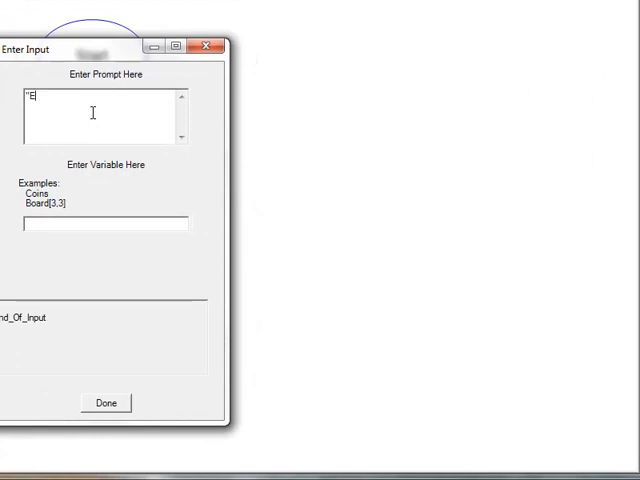
type("nter")
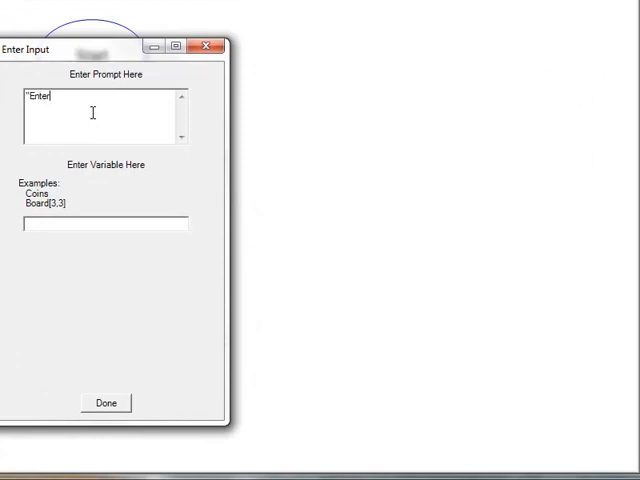
type("your sal")
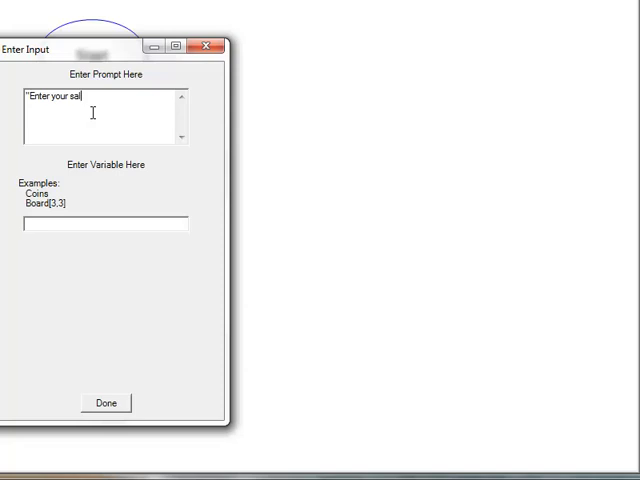
type("ary")
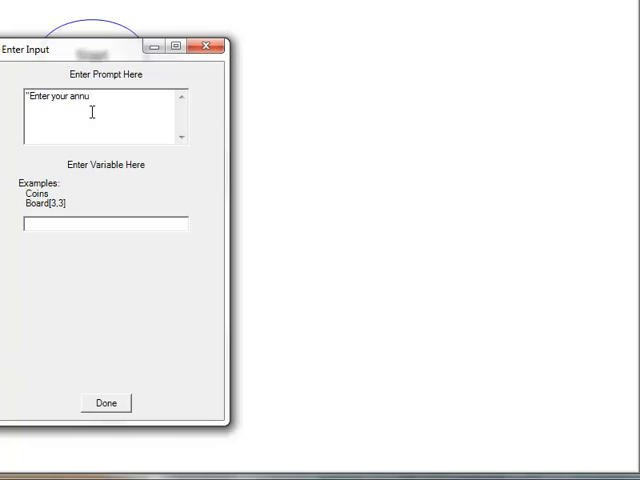
type("al salary")
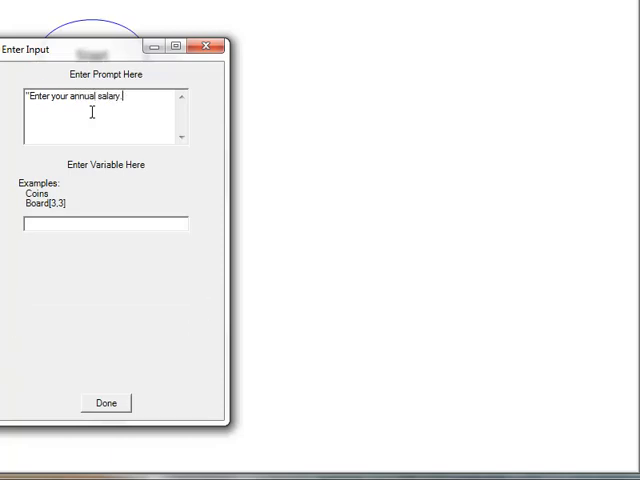
type("sal")
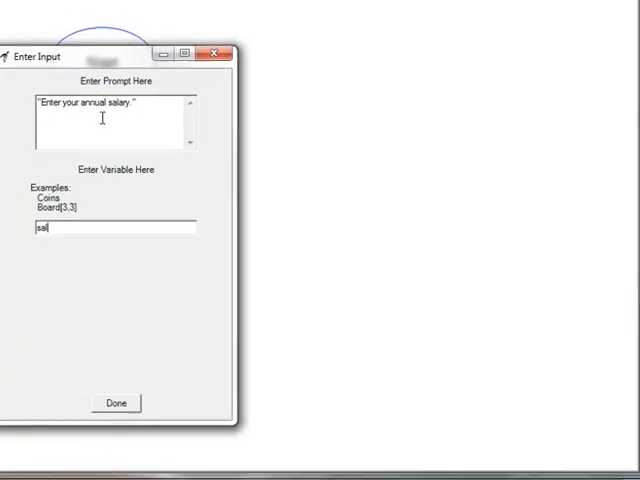
left_click(115, 403)
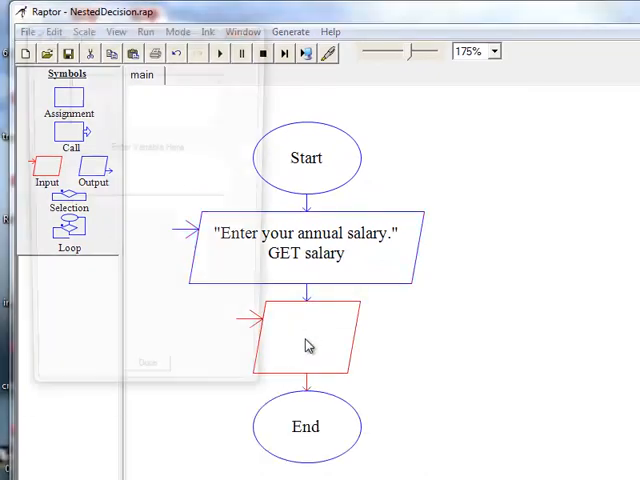
Give the second input the prompt "Enter number of years on current job." and variable yearsOnJob.
double_click(298, 335)
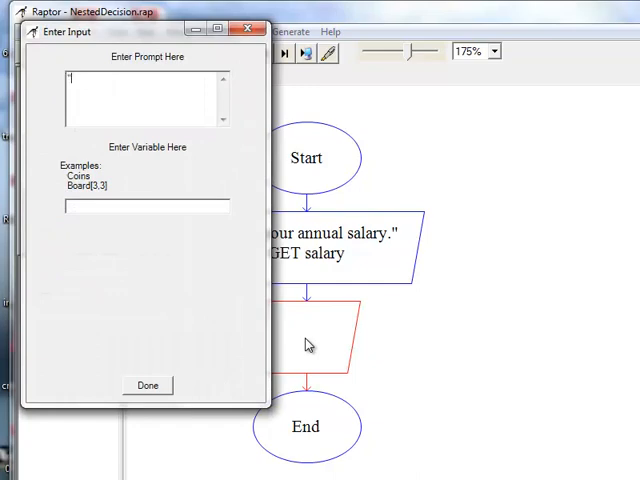
type("Enter")
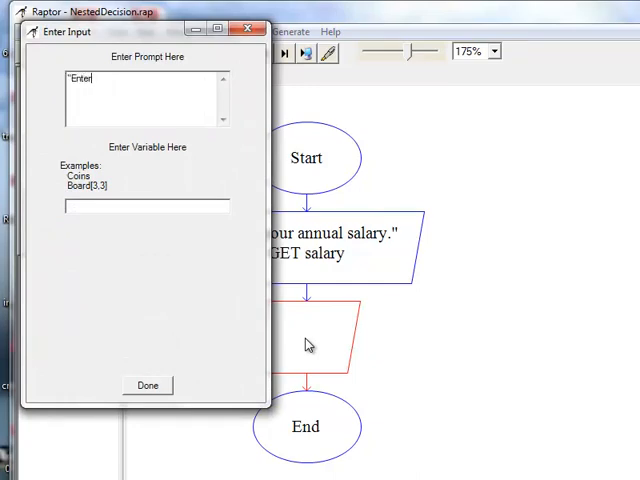
type("number of years on j")
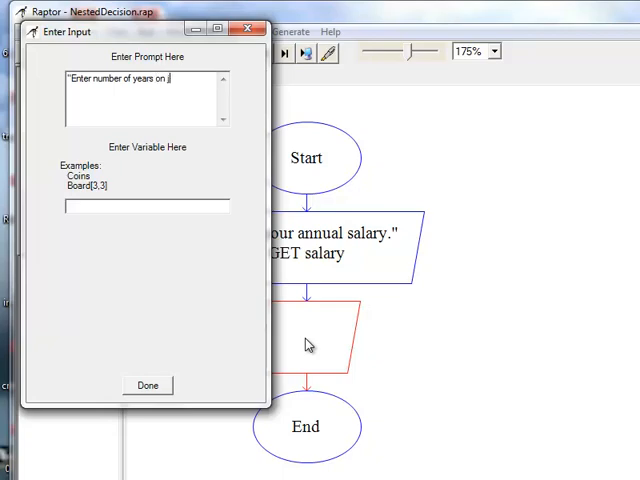
type("current")
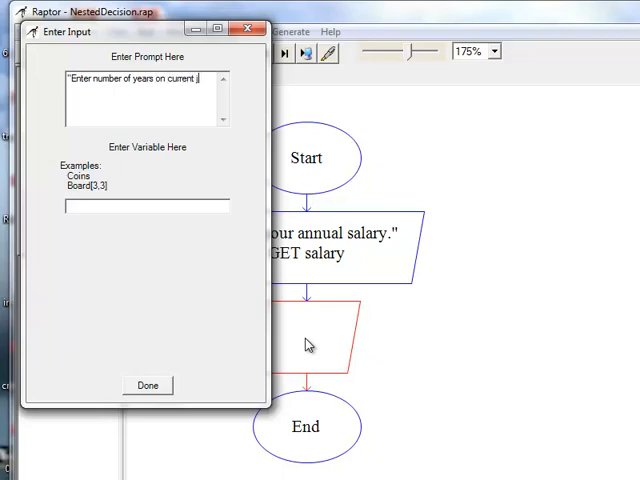
type("job.\"")
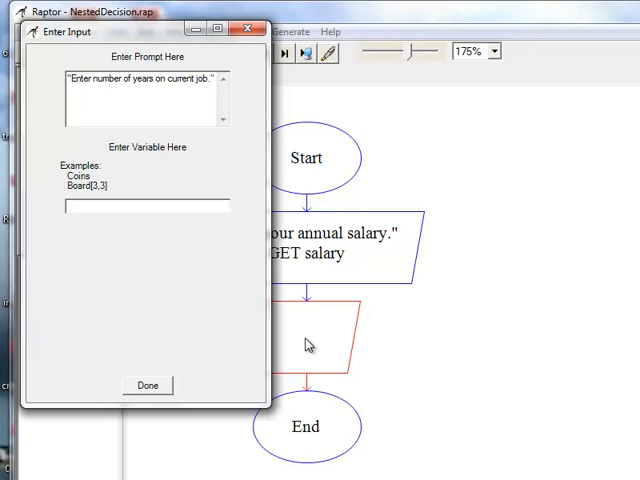
type("yel")
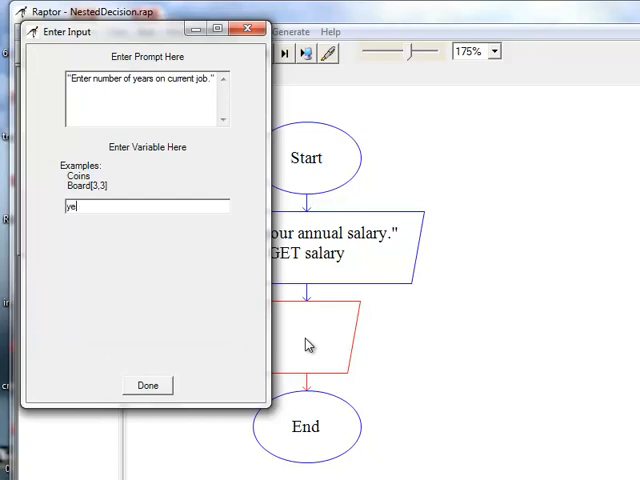
type("yearsOnJ")
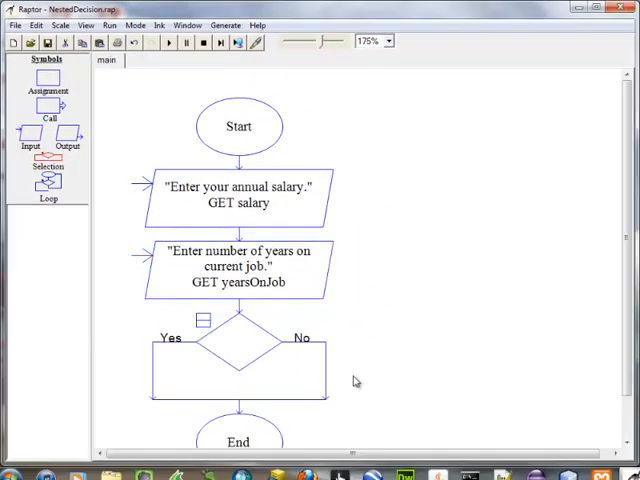
Scroll down to insert a Yes/No selection below the years-on-job input.
scroll("down", 3)
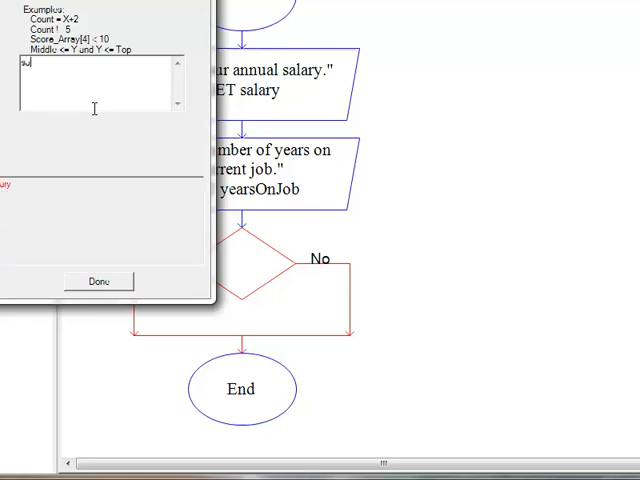
Enter the condition salary >= 30000 in the decision diamond.
type("salary")
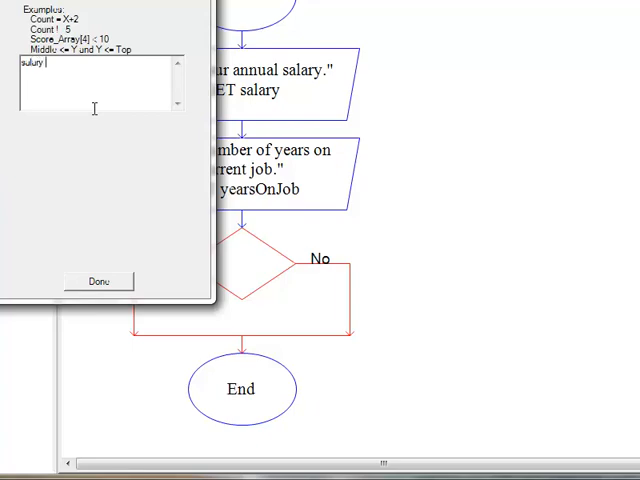
type(">=")
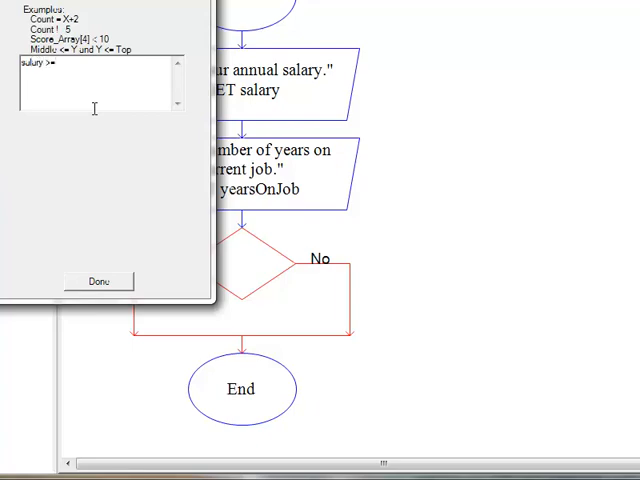
left_click(100, 279)
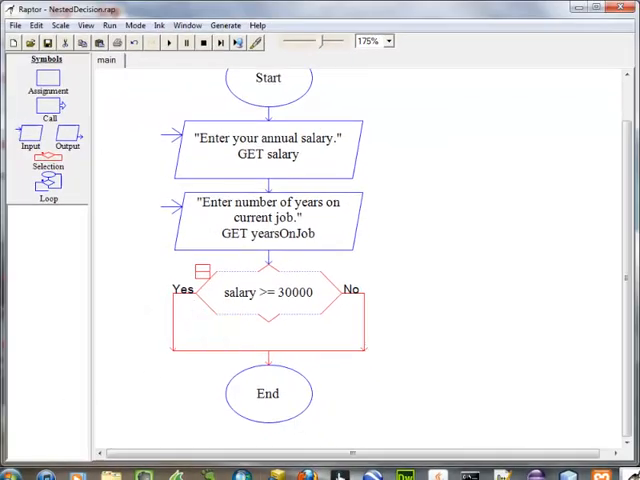
mouse_move(513, 357)
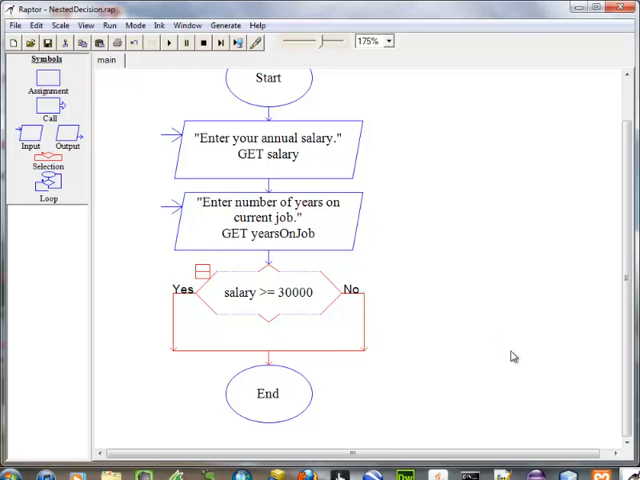
mouse_move(491, 391)
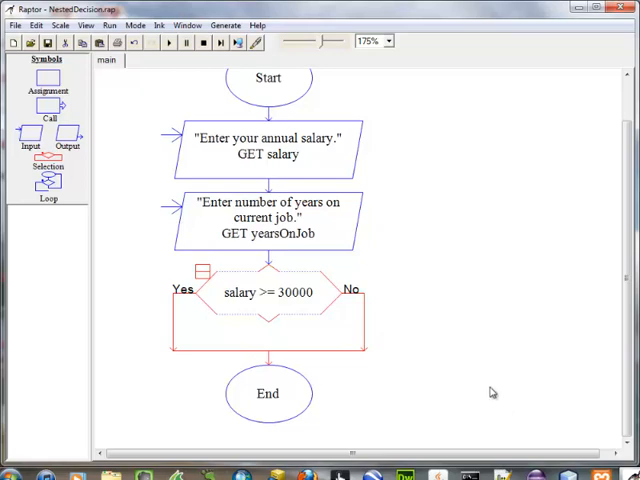
mouse_move(33, 197)
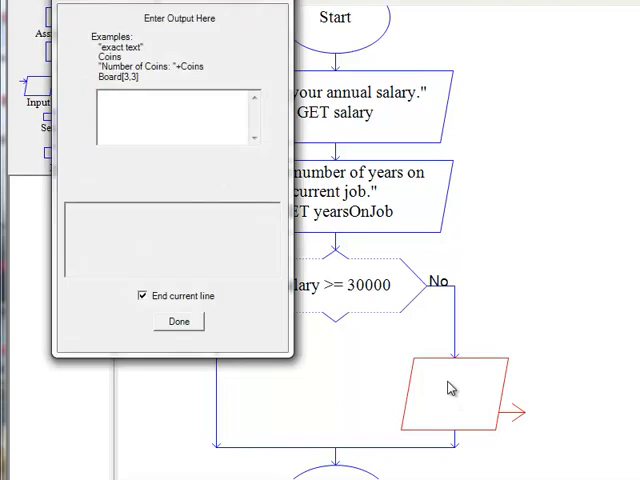
Output "You must earn at least $30,000 per year to qualify." on the No branch.
type("\"You")
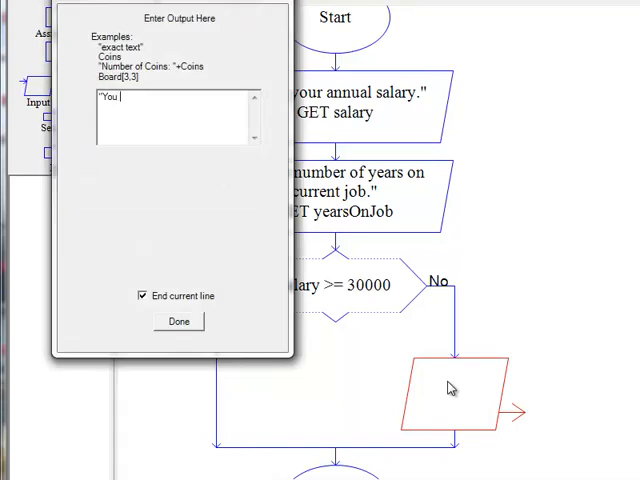
type("must earn at lea")
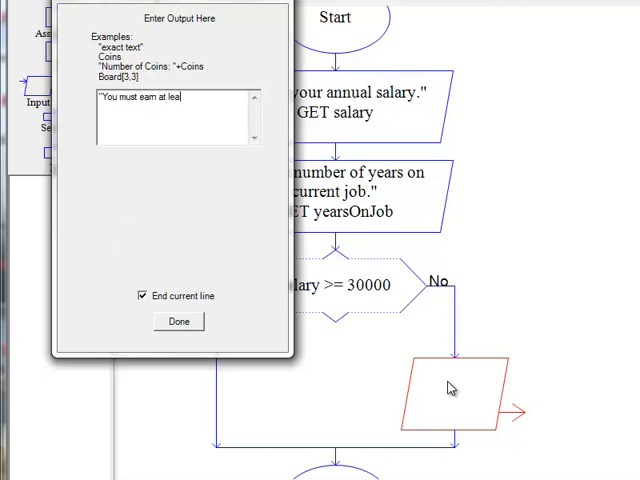
type("st $30")
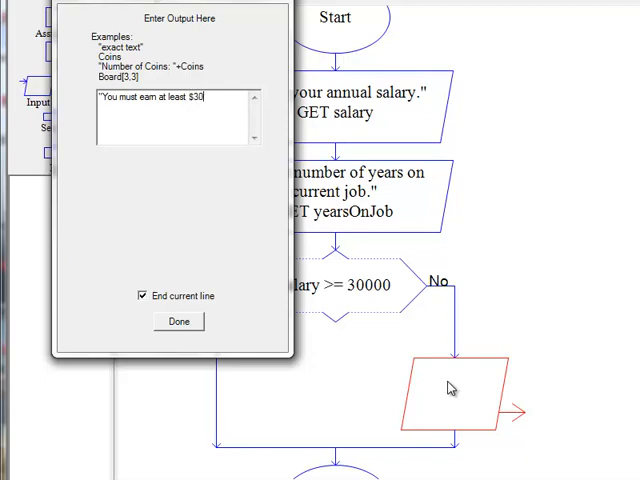
type(",000")
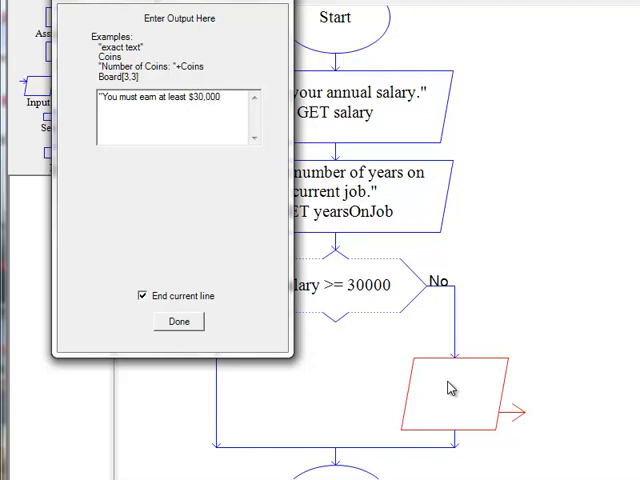
type("per year to quali")
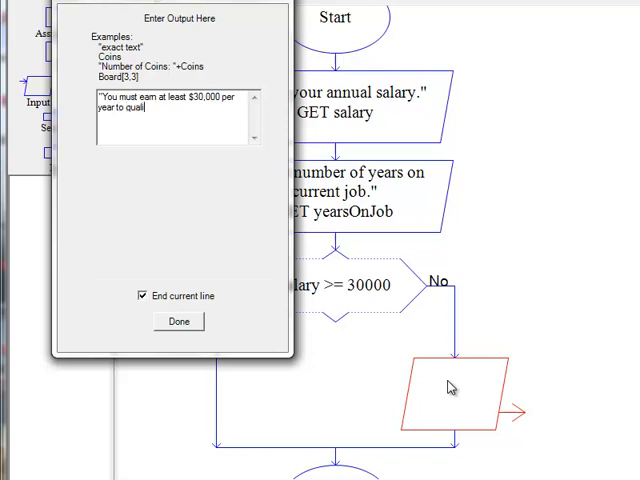
left_click(178, 321)
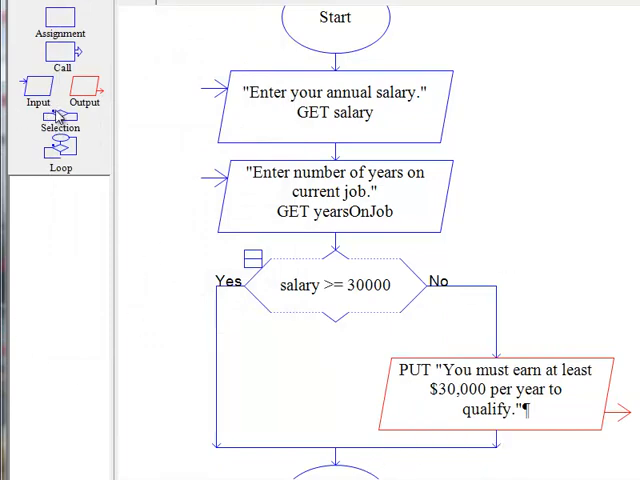
mouse_move(237, 340)
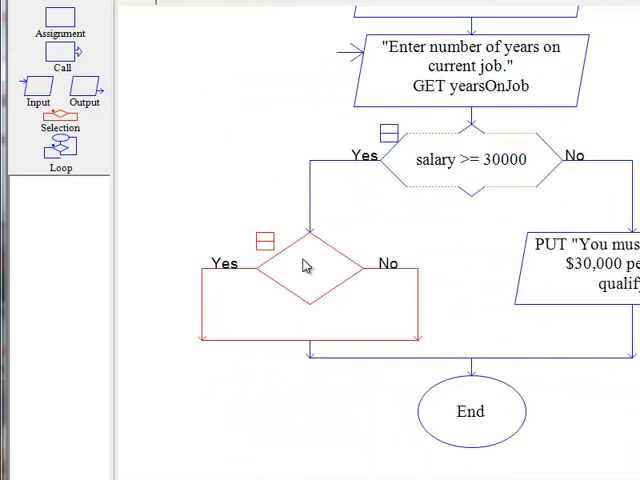
Set the nested decision's condition to yearsOnJob >= 2.
double_click(307, 265)
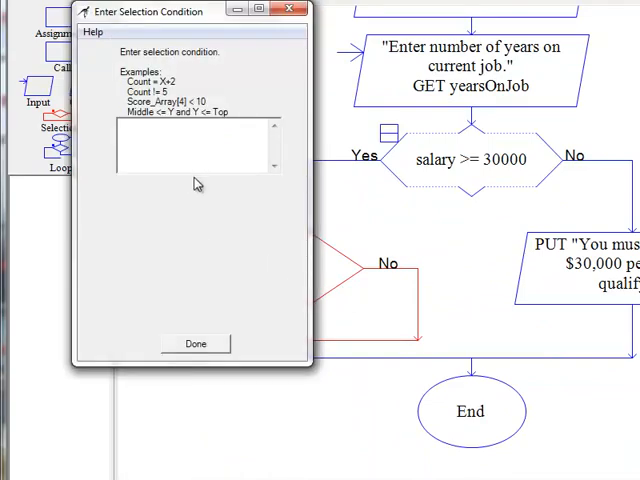
mouse_move(583, 290)
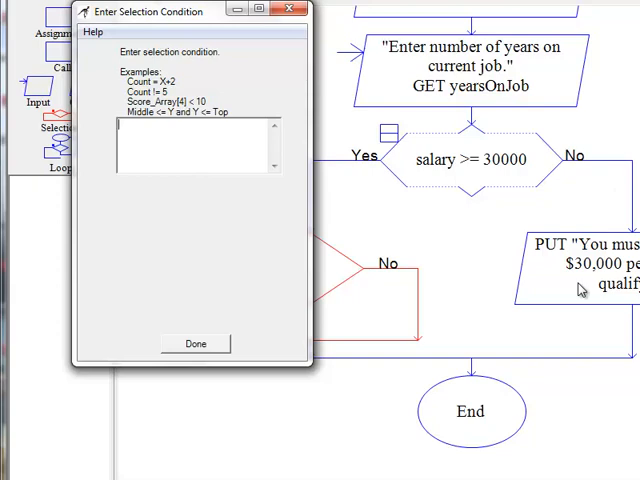
type("yearsOnJob >")
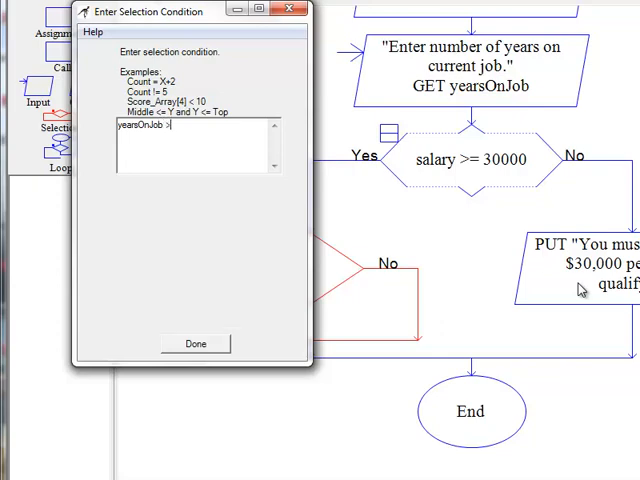
type("= 2")
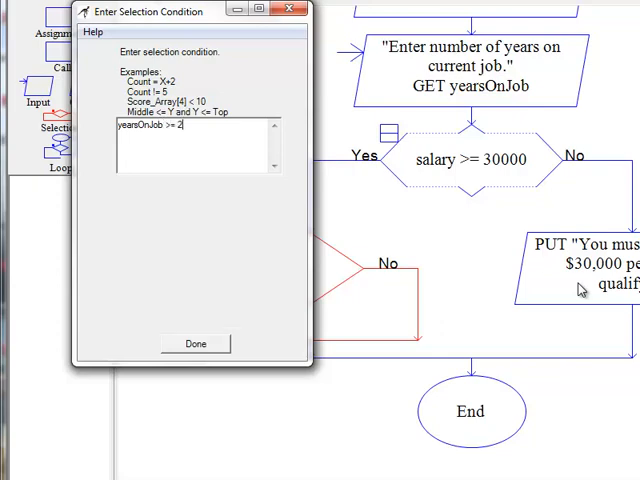
left_click(195, 343)
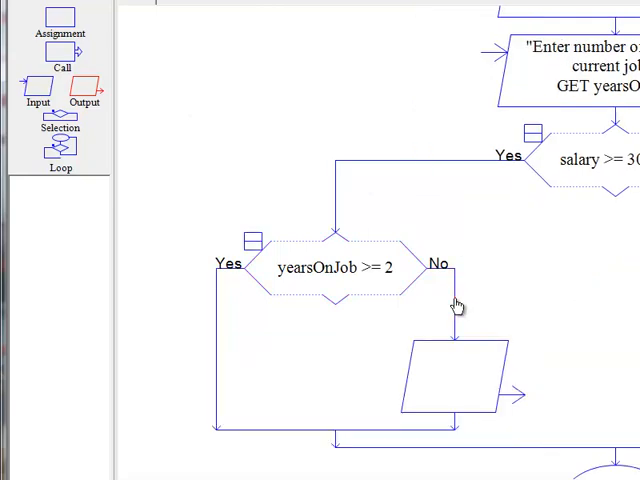
Make the inner No output say "You must have been on your current job for at least two years to qualify.".
double_click(455, 375)
type("\"")
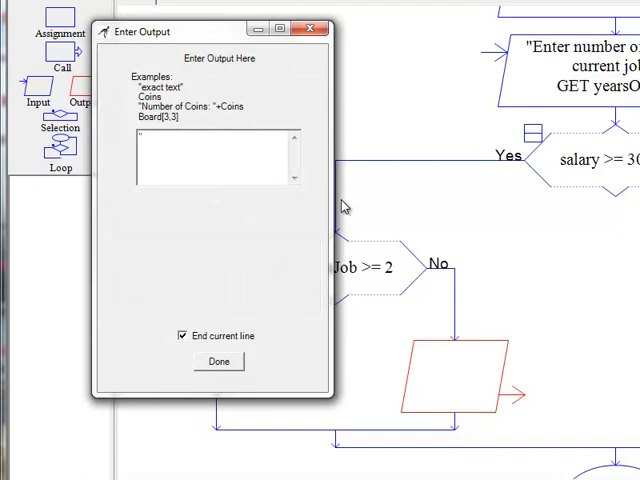
type("You")
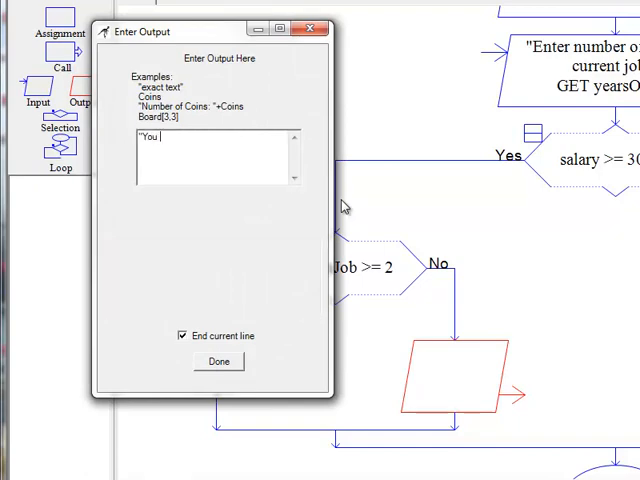
type("must have been on your current job for at")
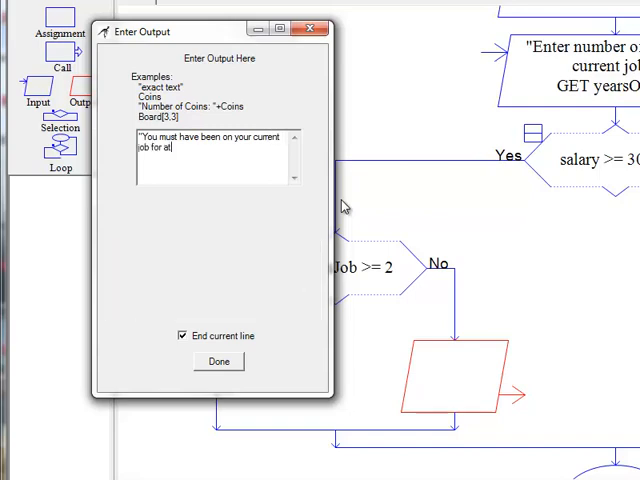
type("least two")
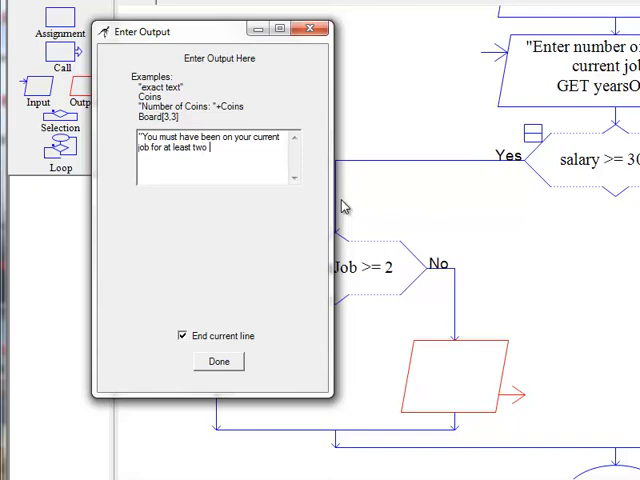
type("years")
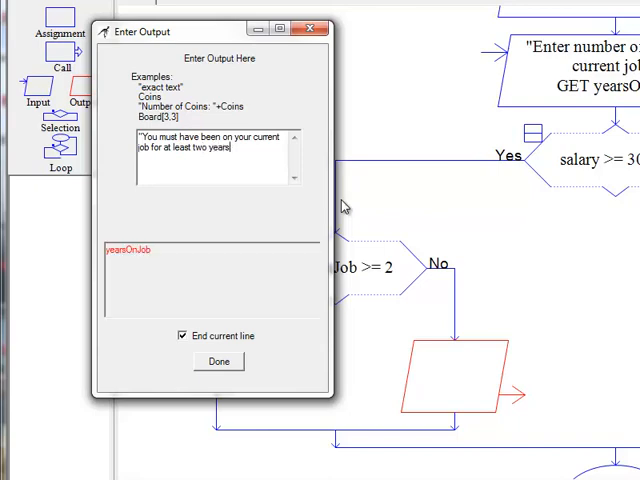
type("to qualify.\"")
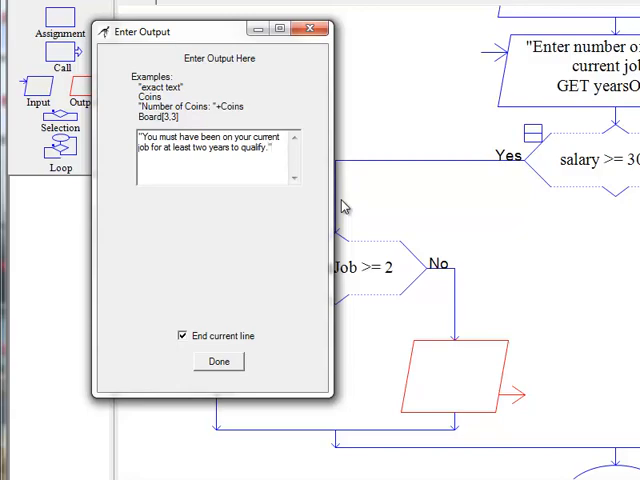
left_click(217, 361)
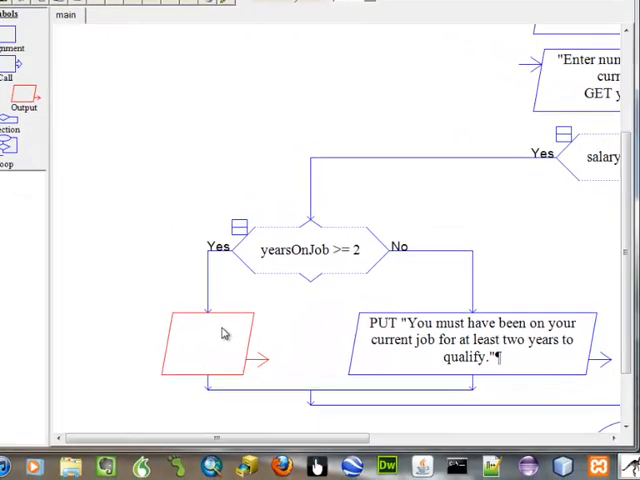
Set the inner Yes output to "You qualify for the loan.".
double_click(215, 340)
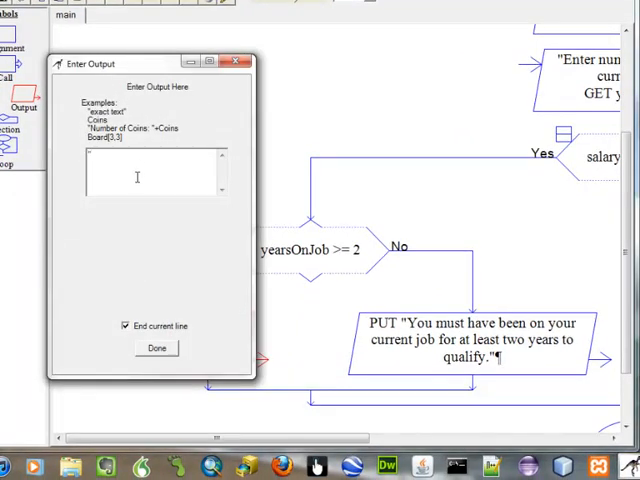
type("You qualify for the loan.\"")
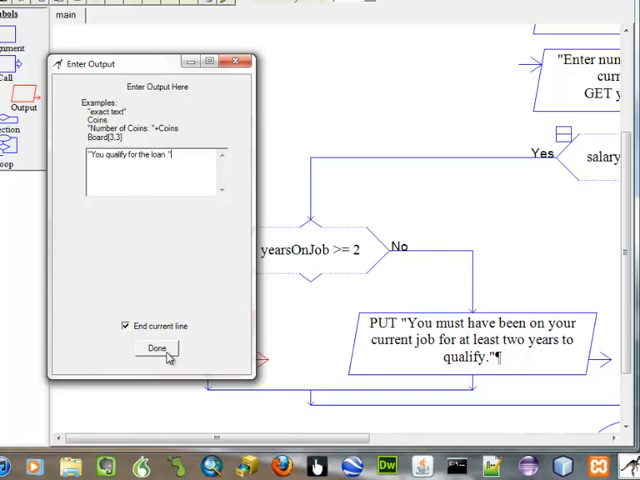
left_click(156, 348)
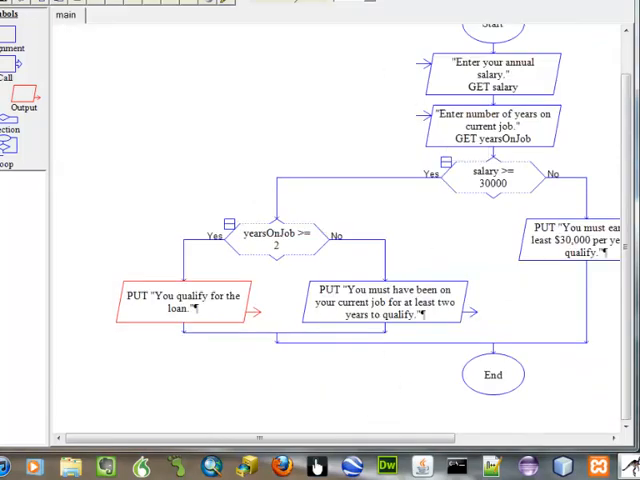
scroll("right", 3)
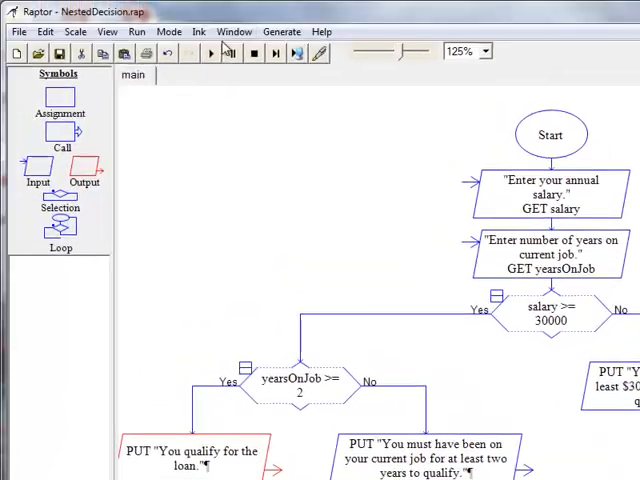
Execute the flowchart with salary 25000 and 2 years on the job.
left_click(210, 54)
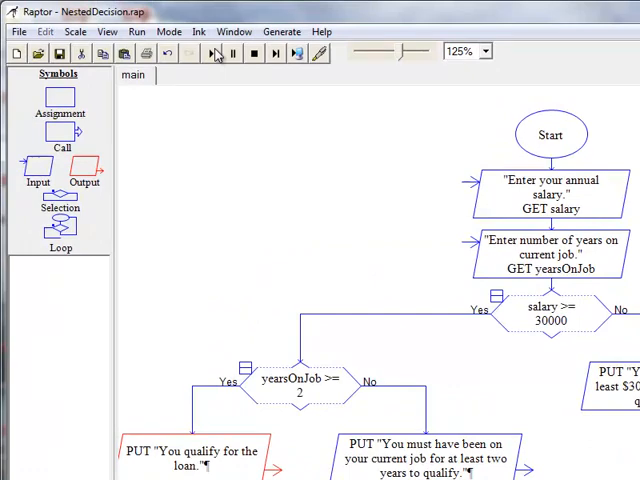
left_click(210, 54)
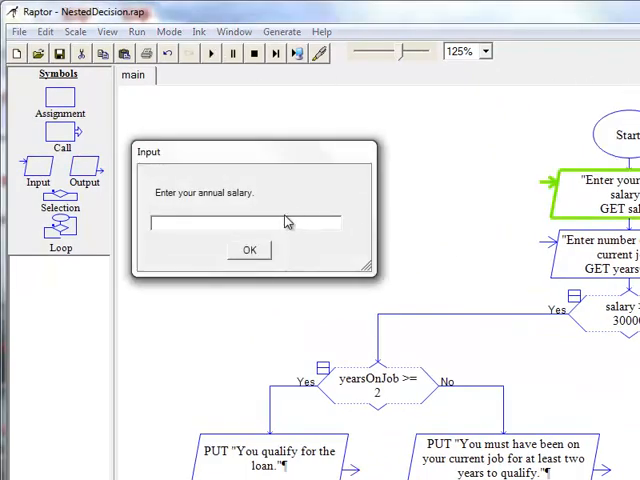
mouse_move(287, 222)
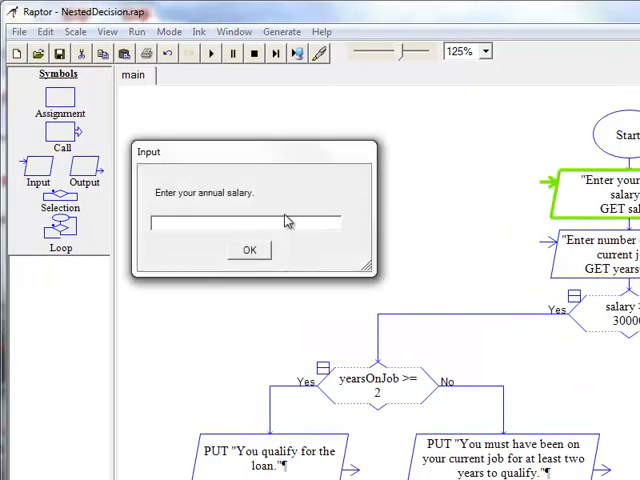
type("25000")
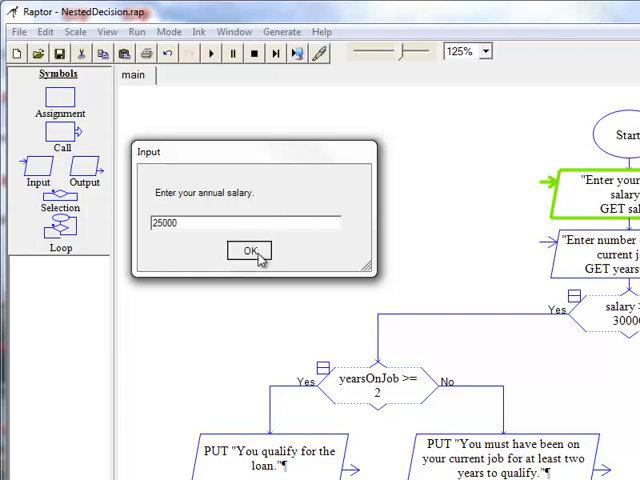
left_click(248, 251)
type("2")
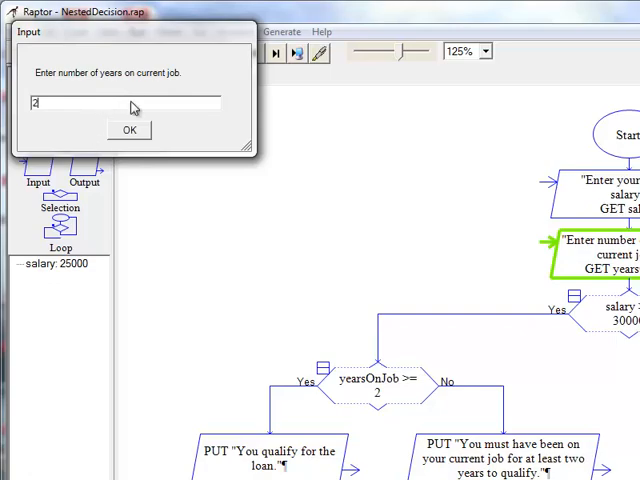
left_click(128, 130)
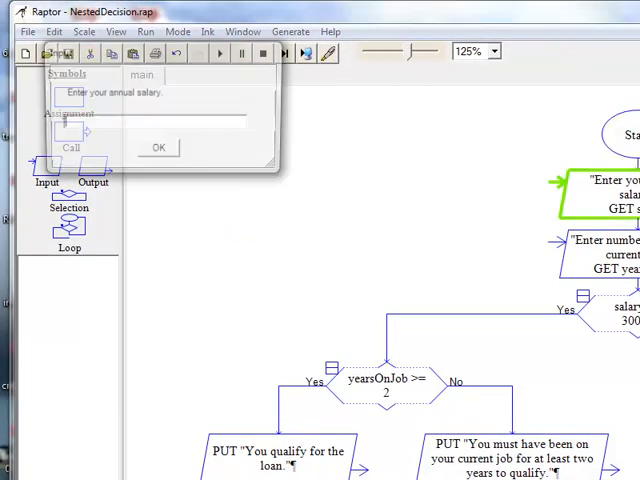
Enter a salary of 30000 in the new run's prompt.
type("3")
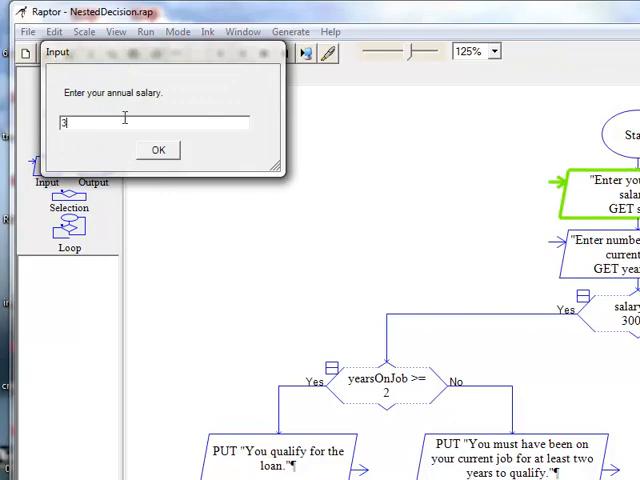
type("0000")
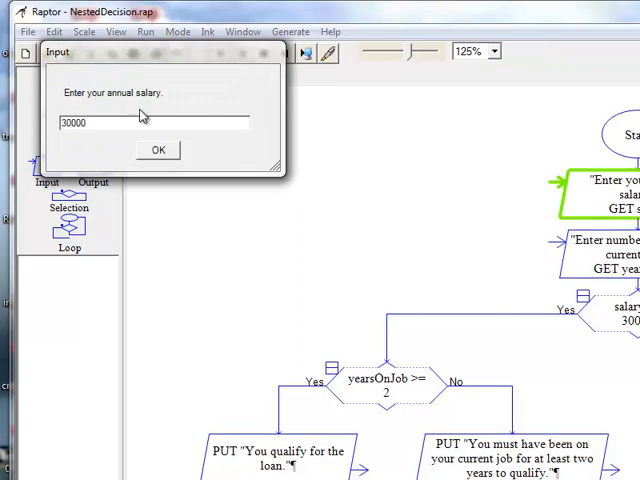
left_click(157, 150)
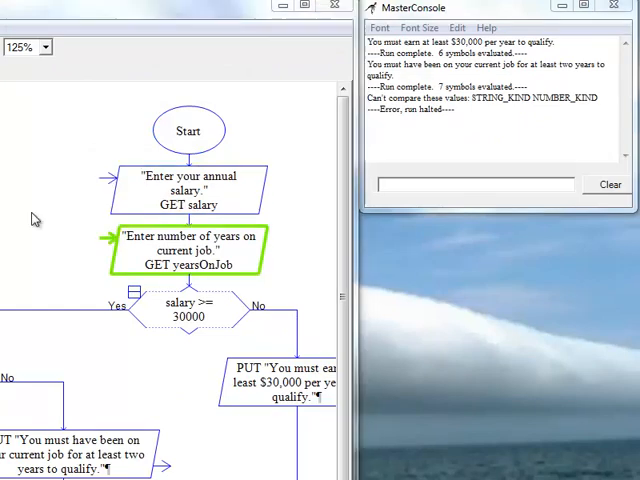
mouse_move(18, 225)
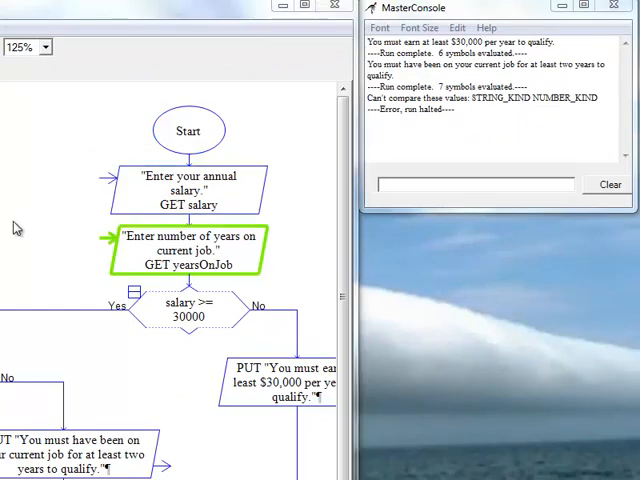